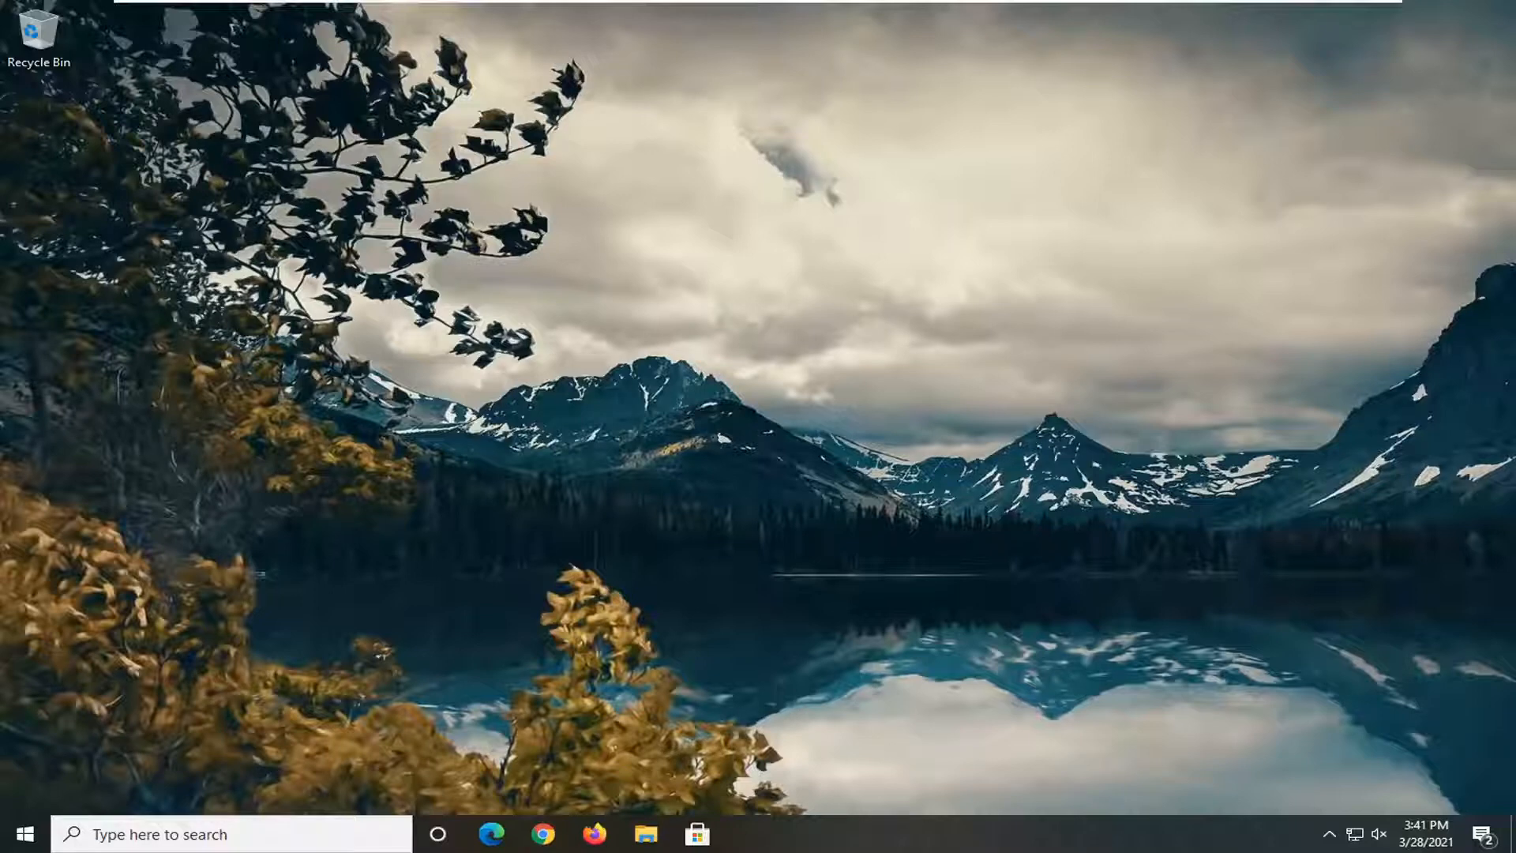
Open the Windows 10 Start menu from the taskbar.
{"action": "left_click", "coordinate": [21, 833]}
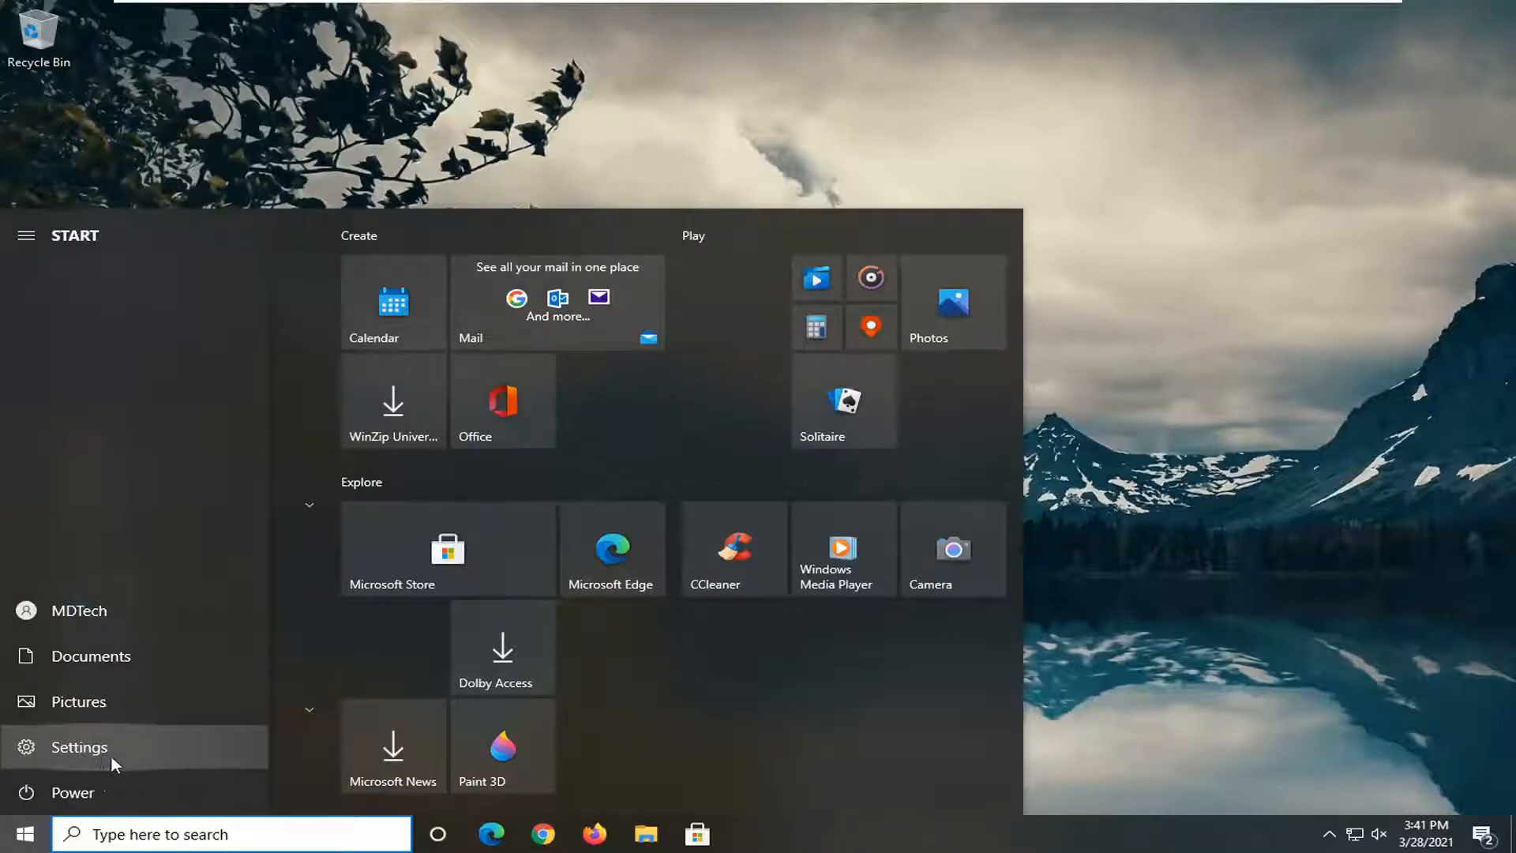
Launch Windows Settings from the Start menu's gear entry.
{"action": "left_click", "coordinate": [79, 747]}
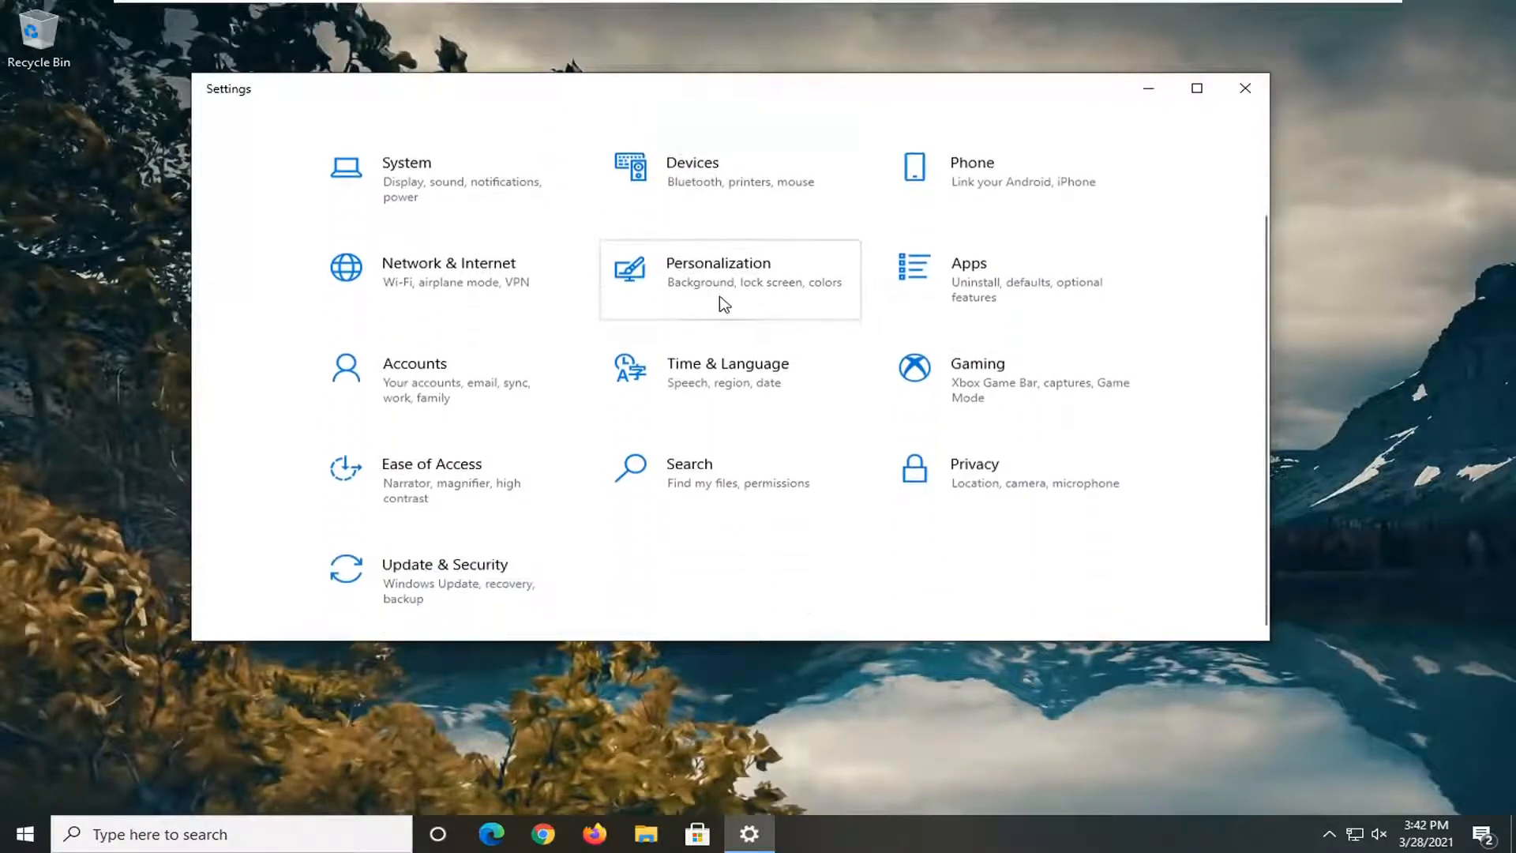
{"action": "scroll", "scroll_direction": "up", "scroll_amount": 3}
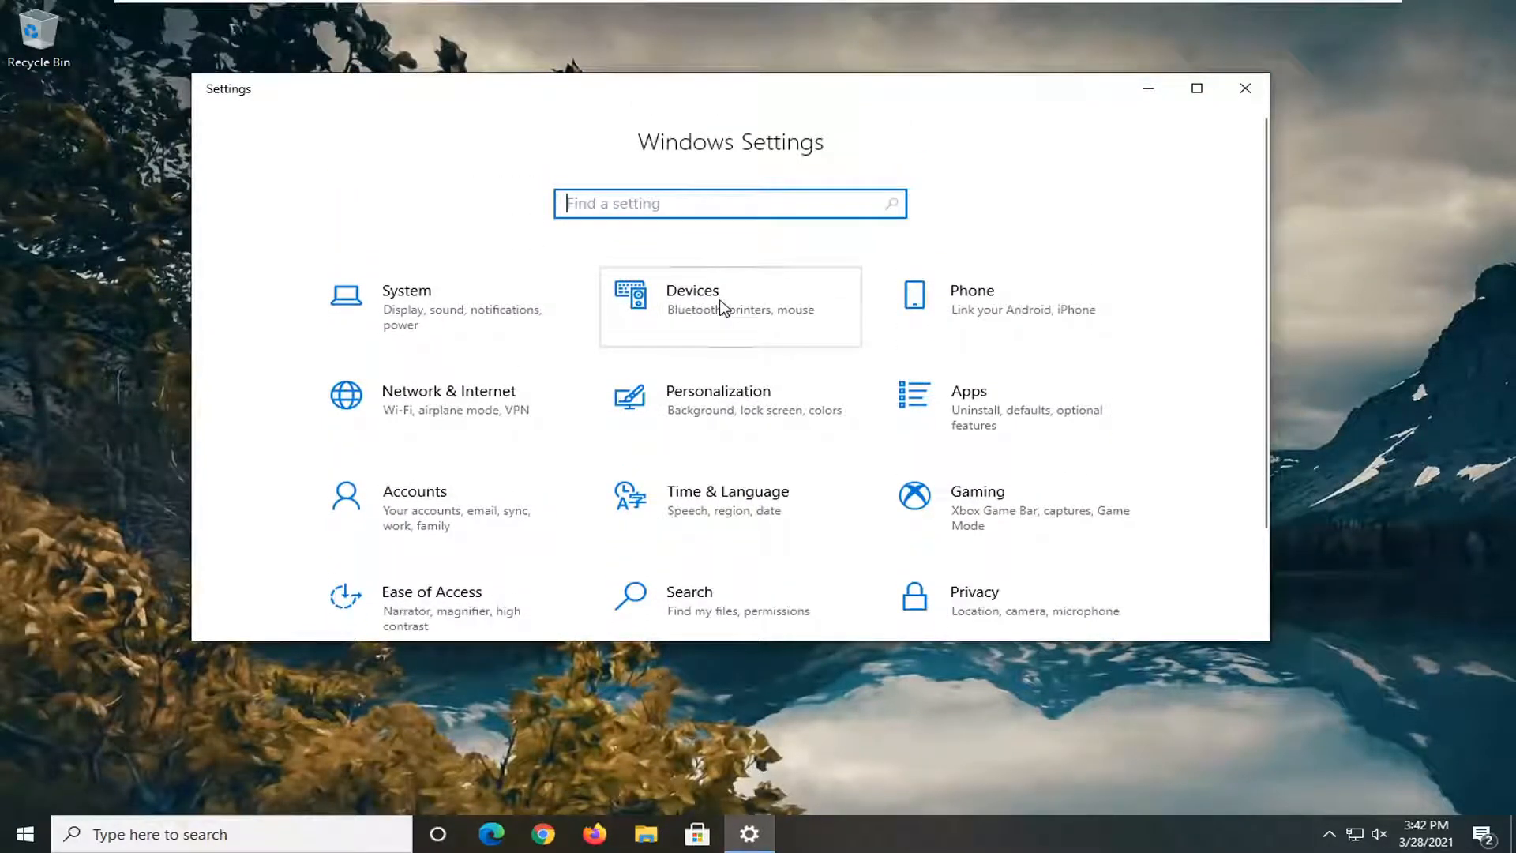
{"action": "mouse_move", "coordinate": [1016, 408]}
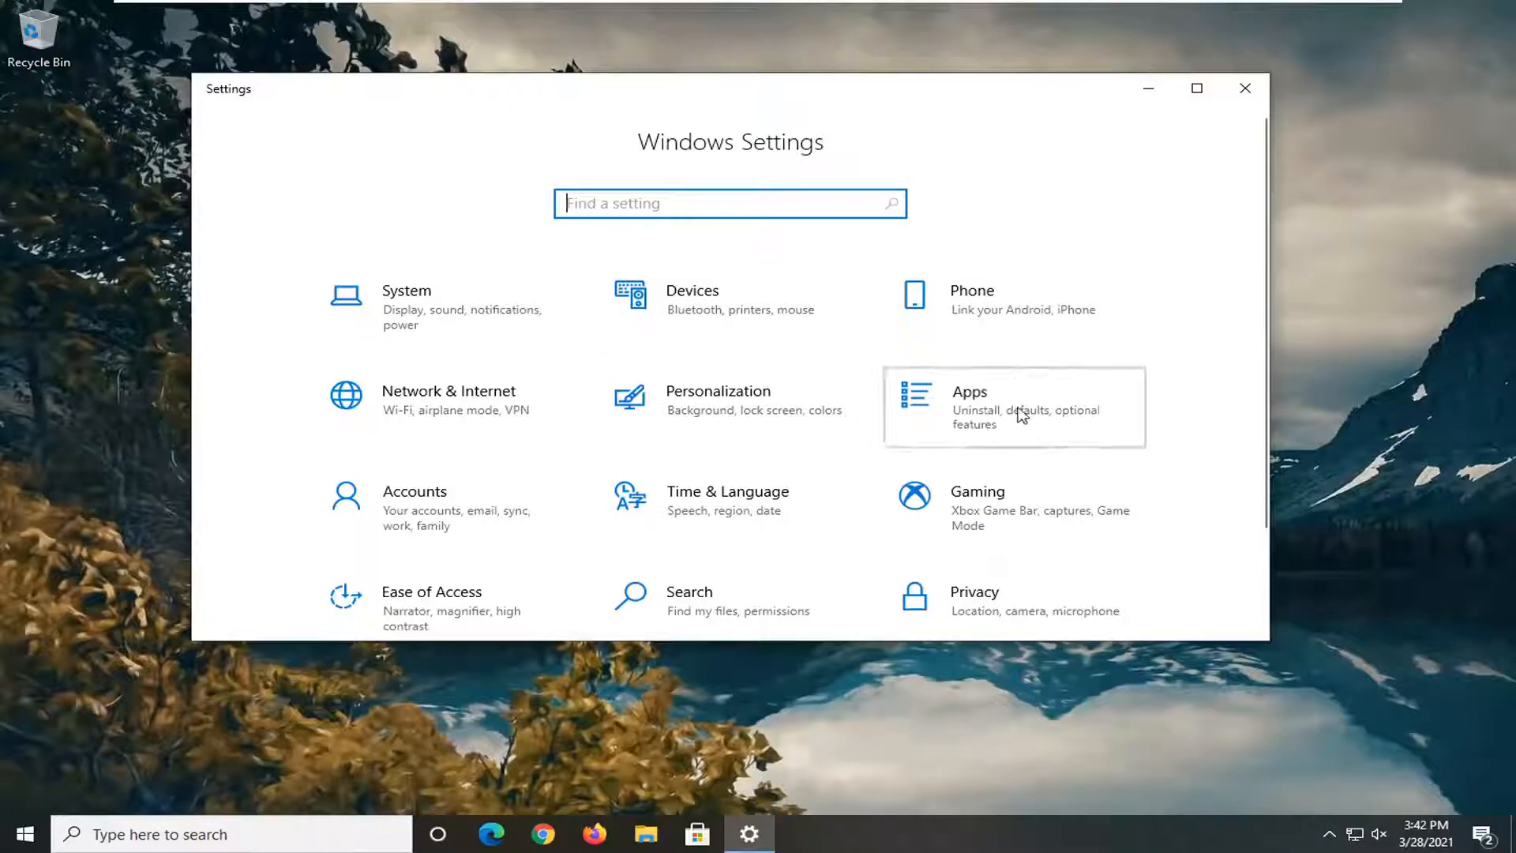
Open Apps & features and search the app list for 'edge'.
{"action": "left_click", "coordinate": [1013, 406]}
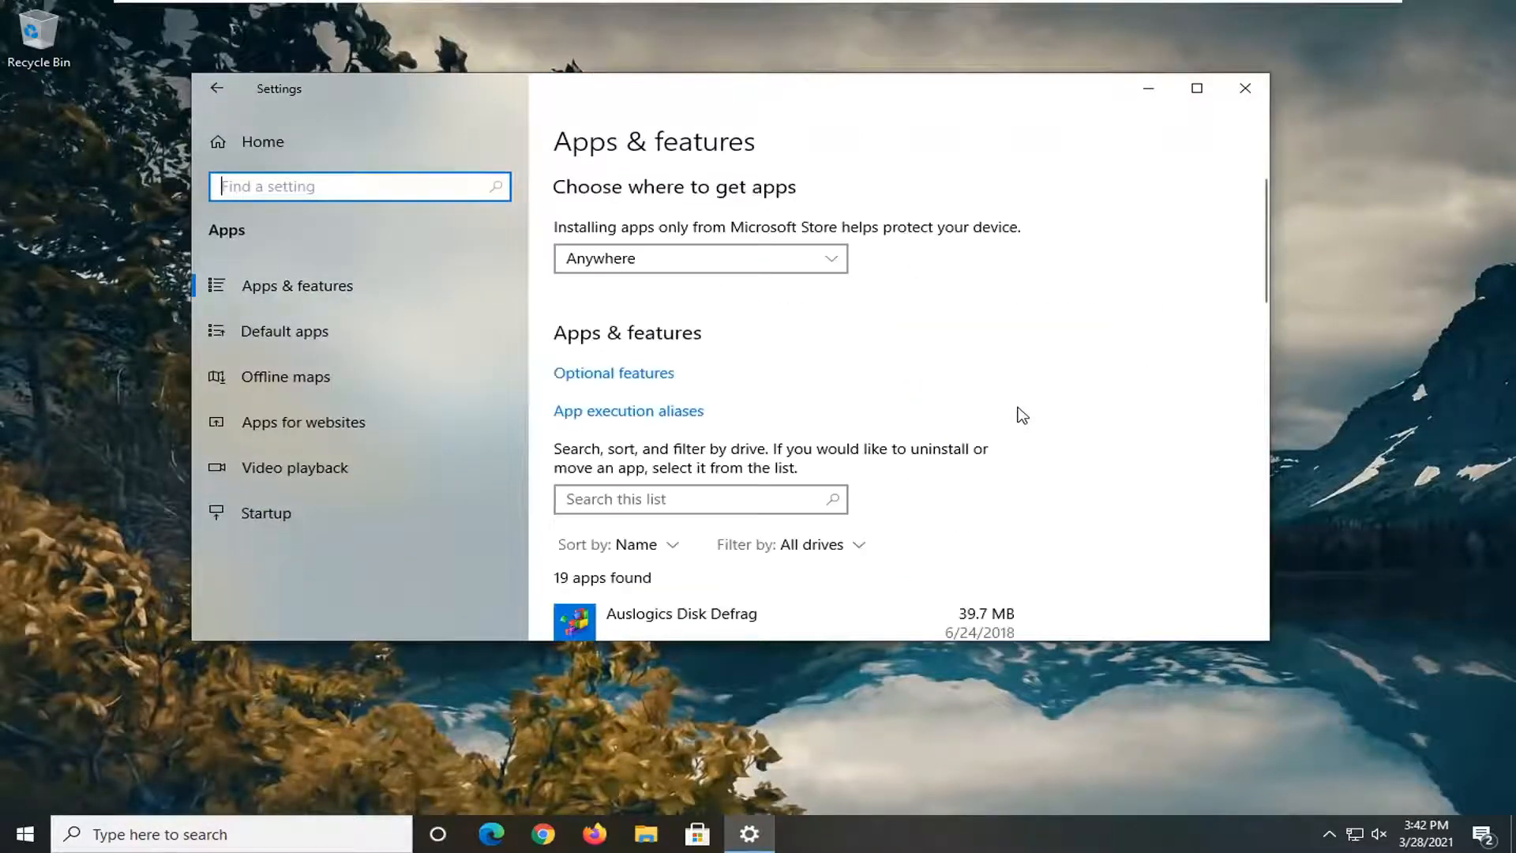
{"action": "mouse_move", "coordinate": [654, 509]}
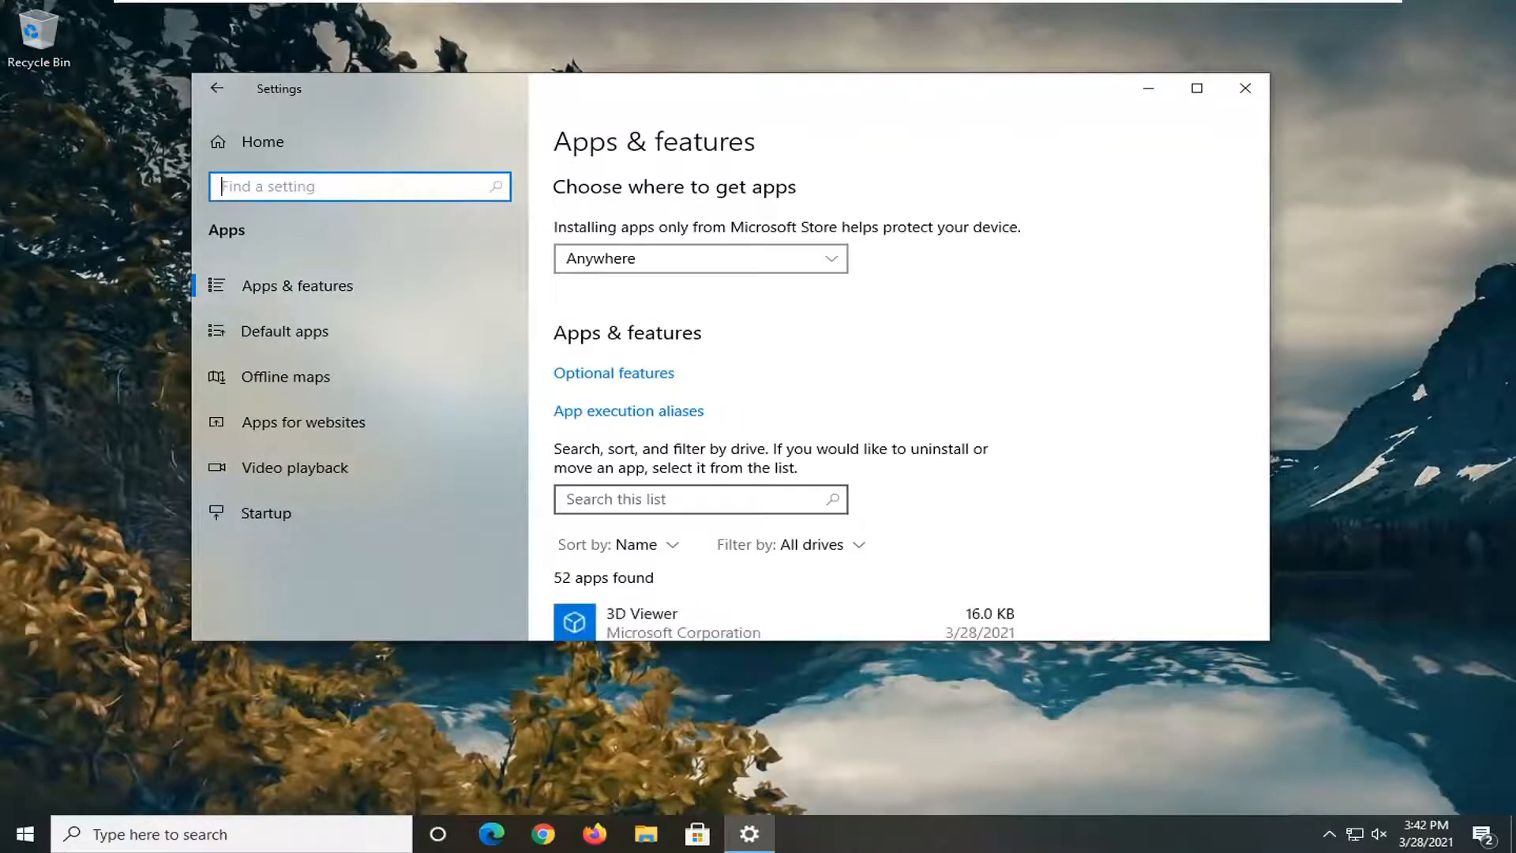
{"action": "left_click", "coordinate": [693, 499]}
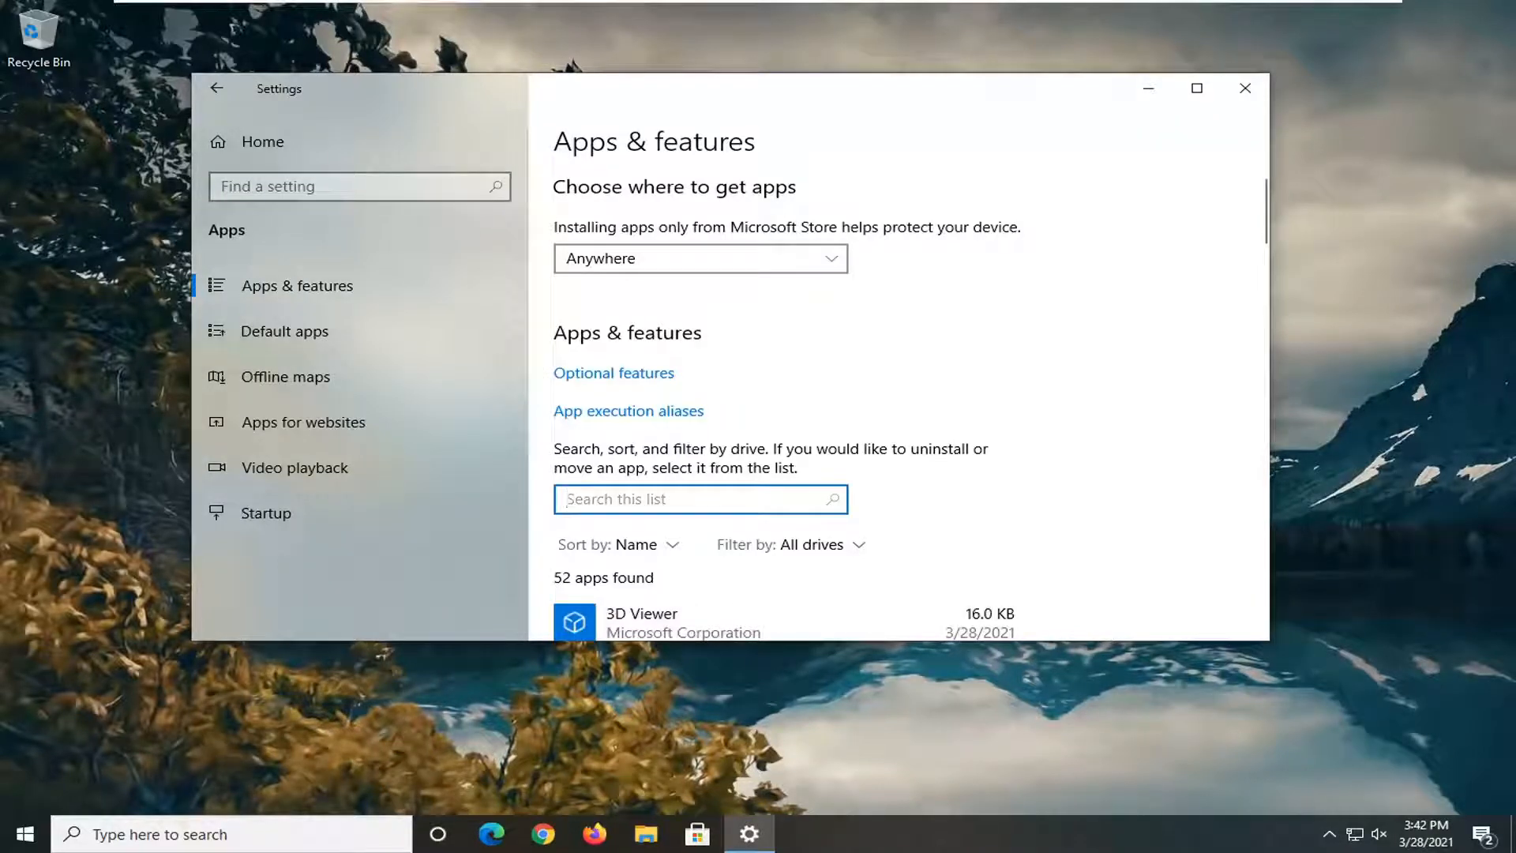
{"action": "type", "text": "edge"}
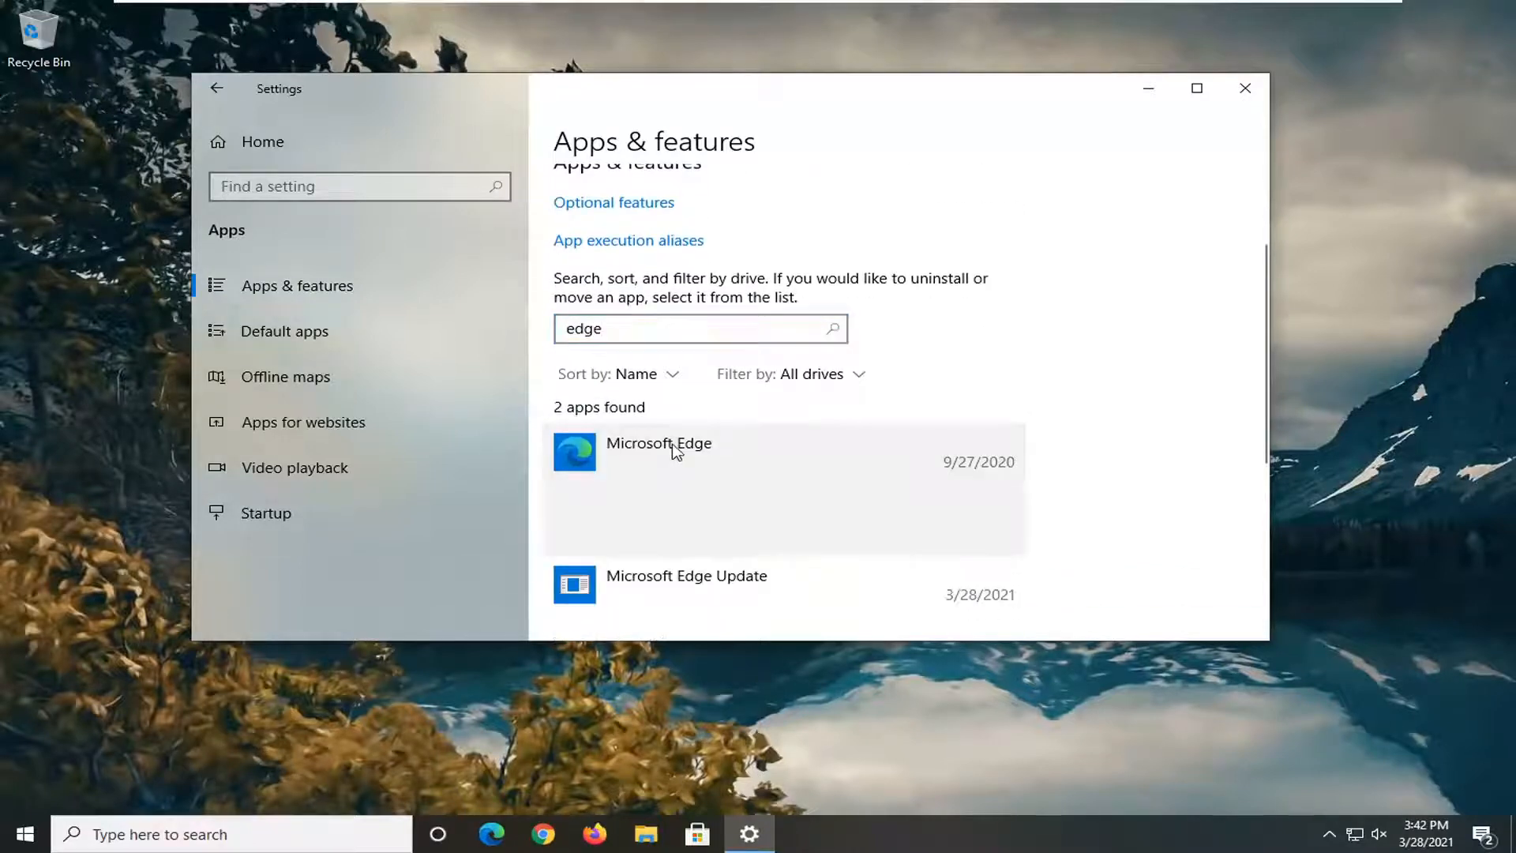
Expand Microsoft Edge to reveal version 84.0.522.52, then close Settings.
{"action": "left_click", "coordinate": [659, 443]}
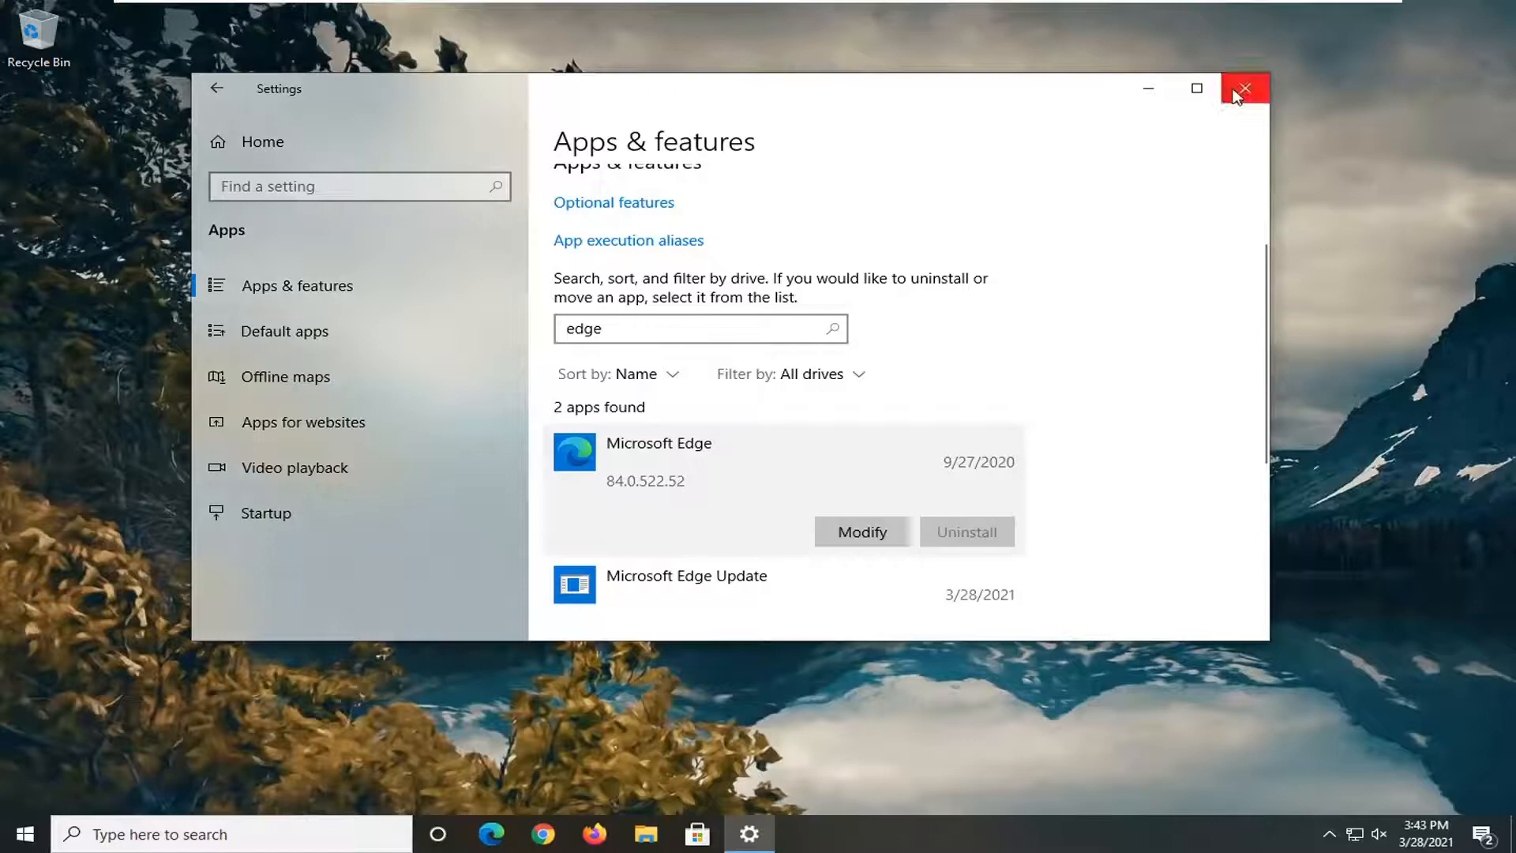
{"action": "left_click", "coordinate": [1245, 88]}
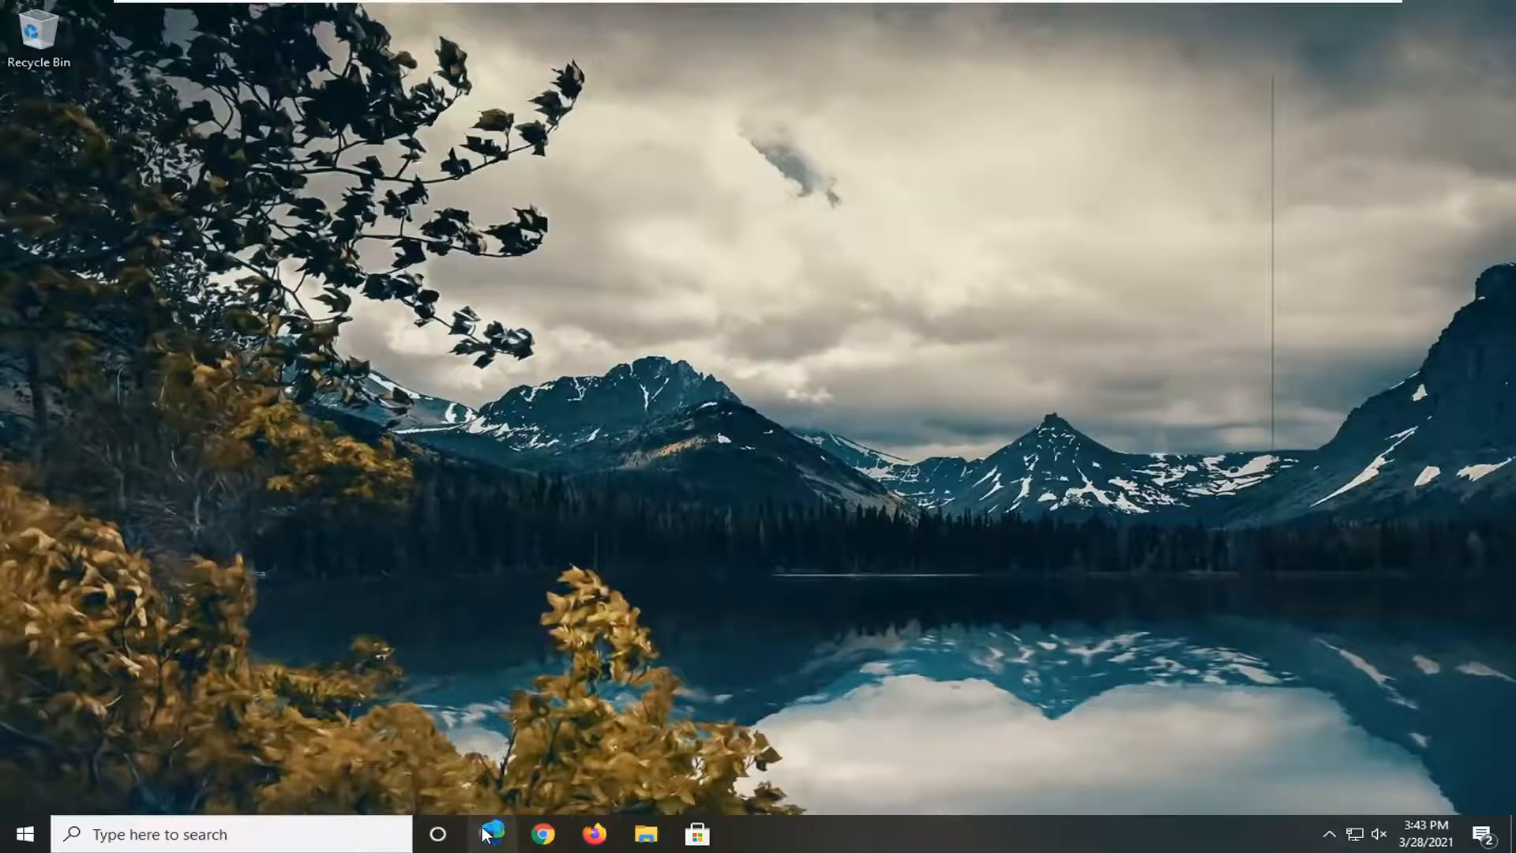